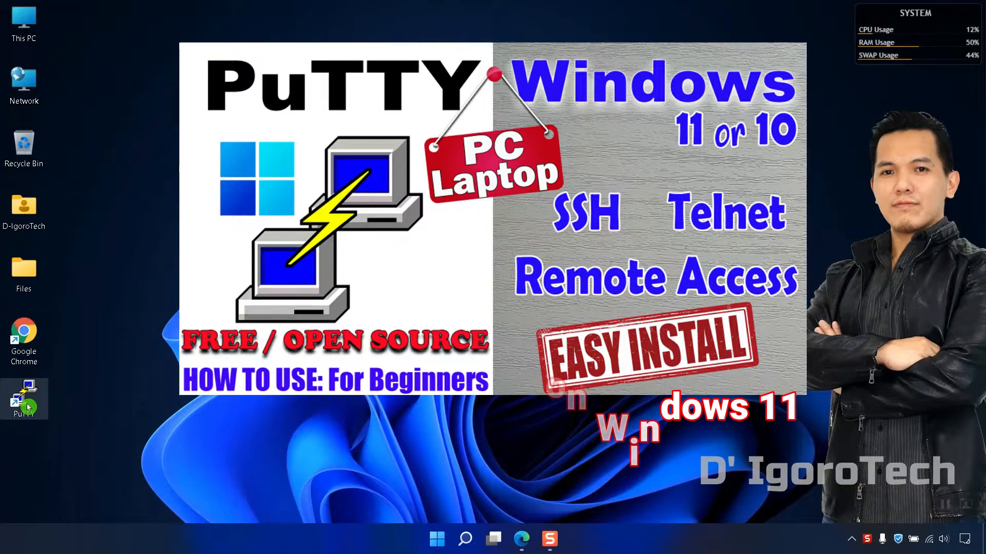
- Launch PuTTY and review the saved Cisco Router and Core Switch sessions in its configuration window
double_click(23, 400)
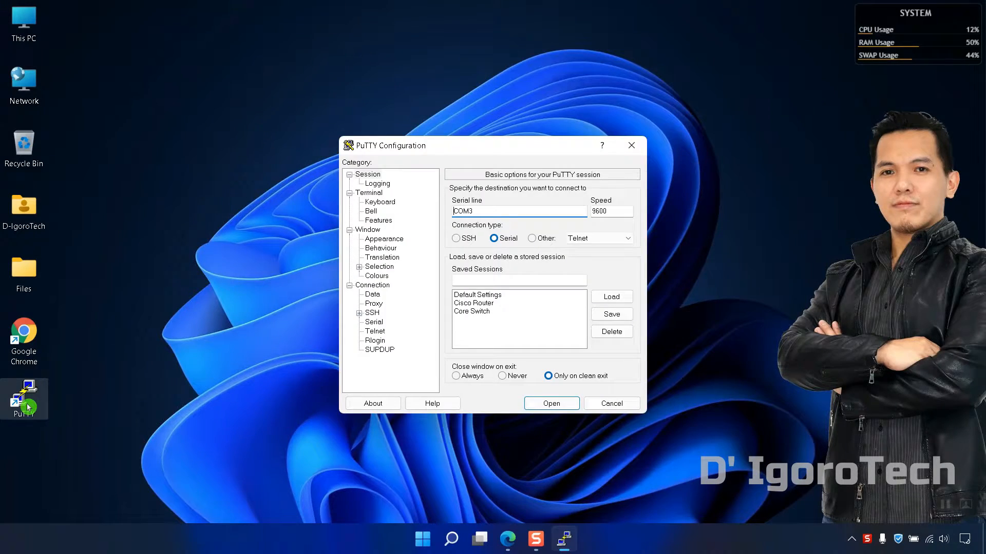
left_click(472, 302)
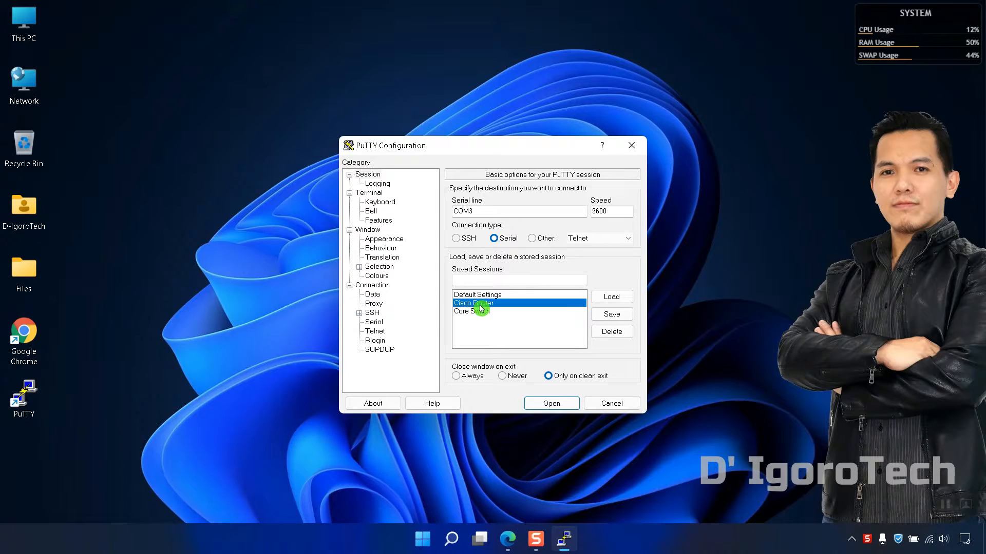
left_click(468, 310)
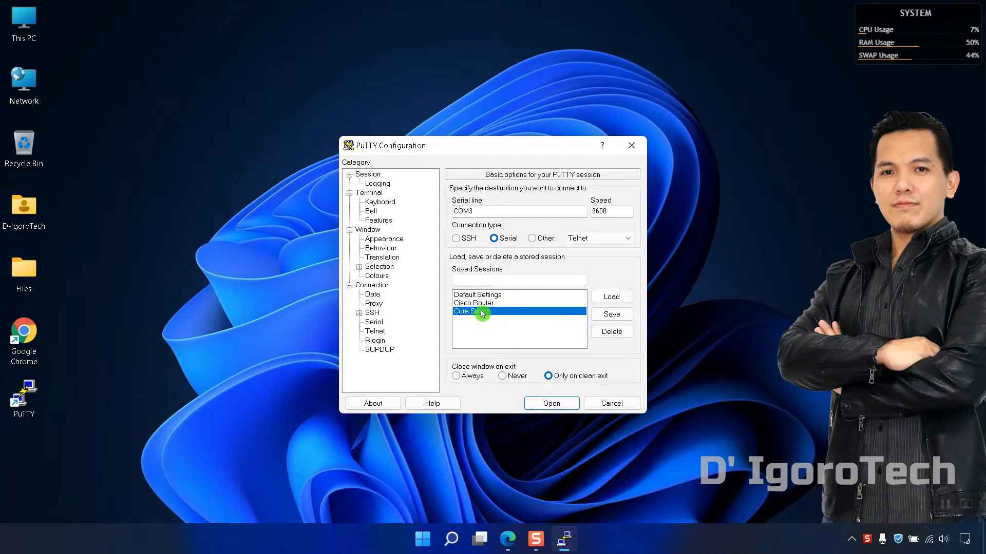
left_click(473, 302)
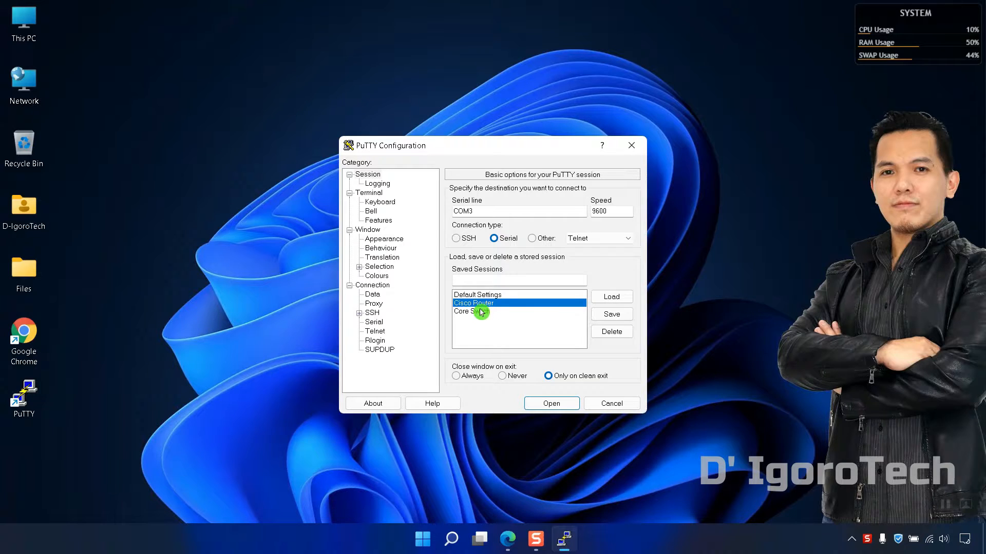
left_click(611, 403)
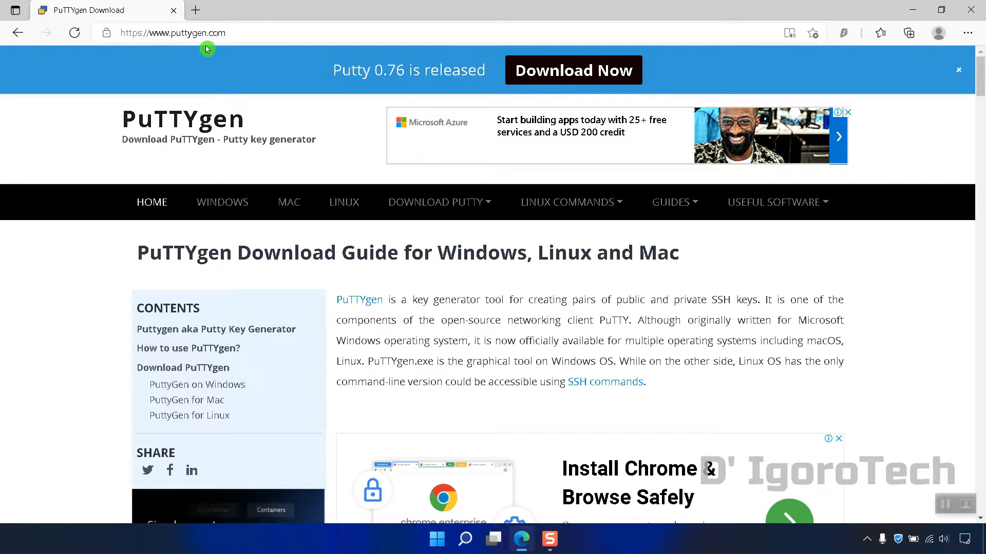
- From puttygen.com's Useful Software > SuperPuTTY guide, start downloading SuperPuttySetup-1.4.0.9.msi
left_click(777, 203)
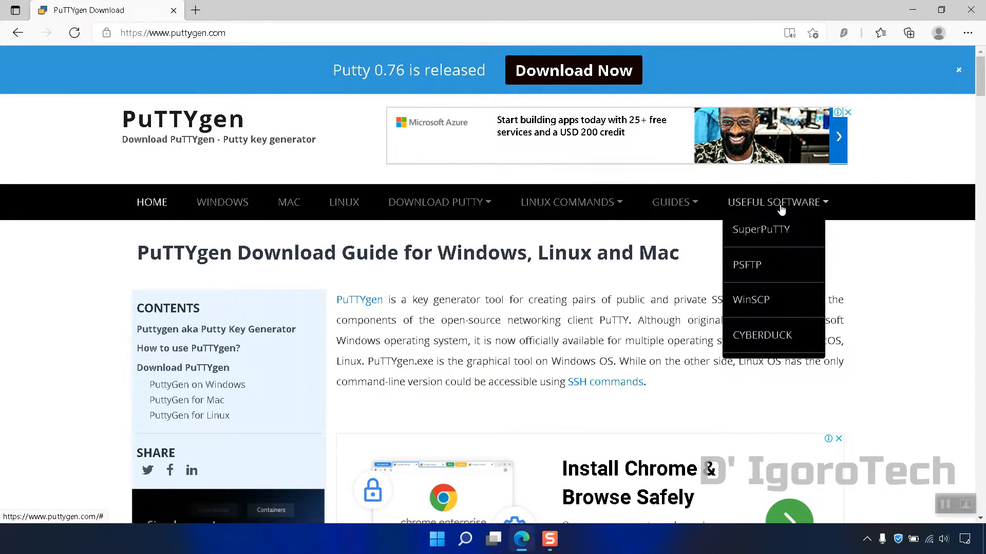
mouse_move(761, 229)
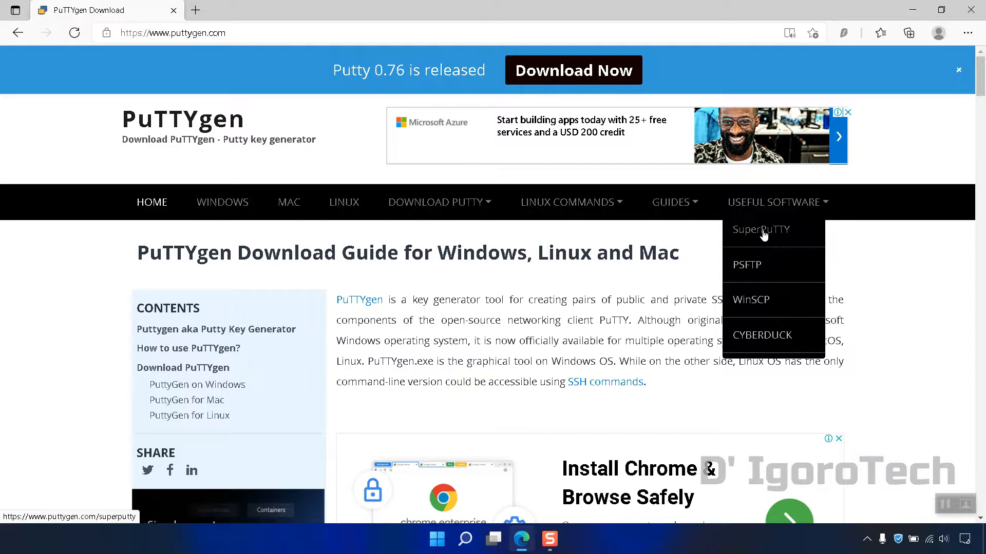
left_click(761, 229)
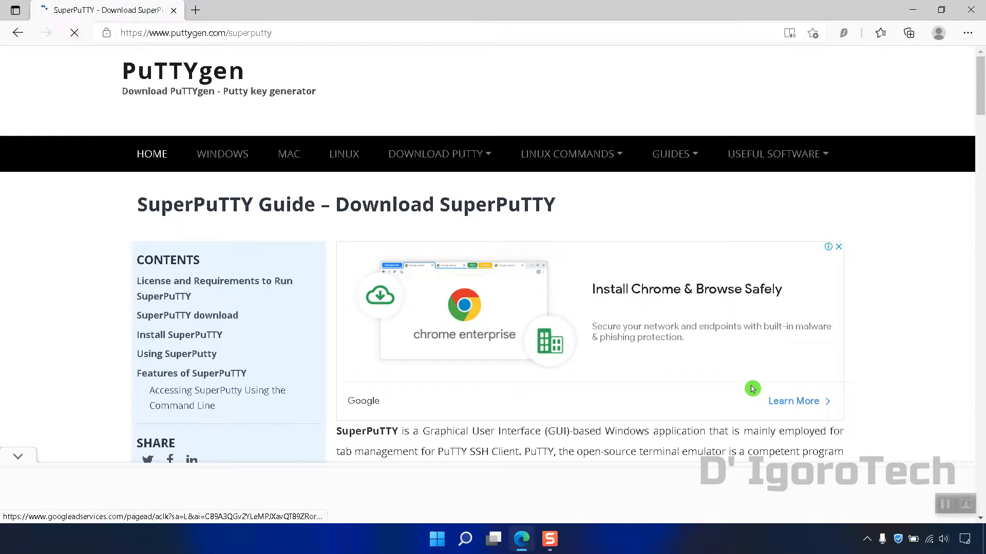
scroll("down", 3)
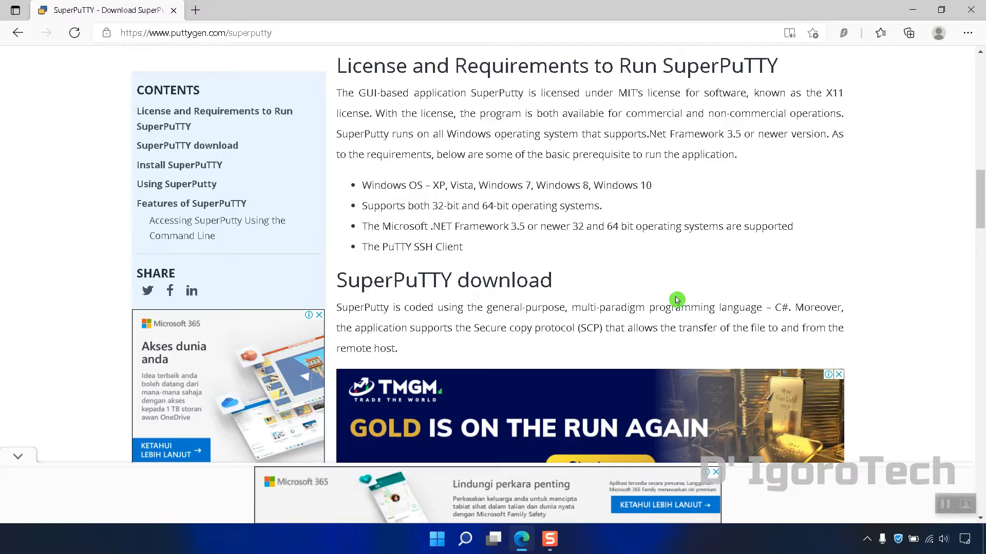
scroll("down", 3)
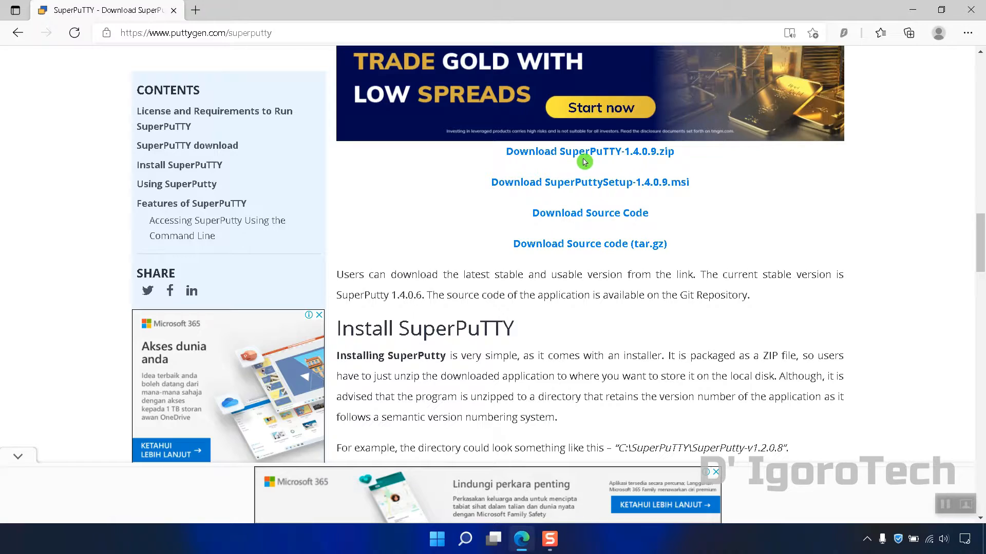
mouse_move(585, 186)
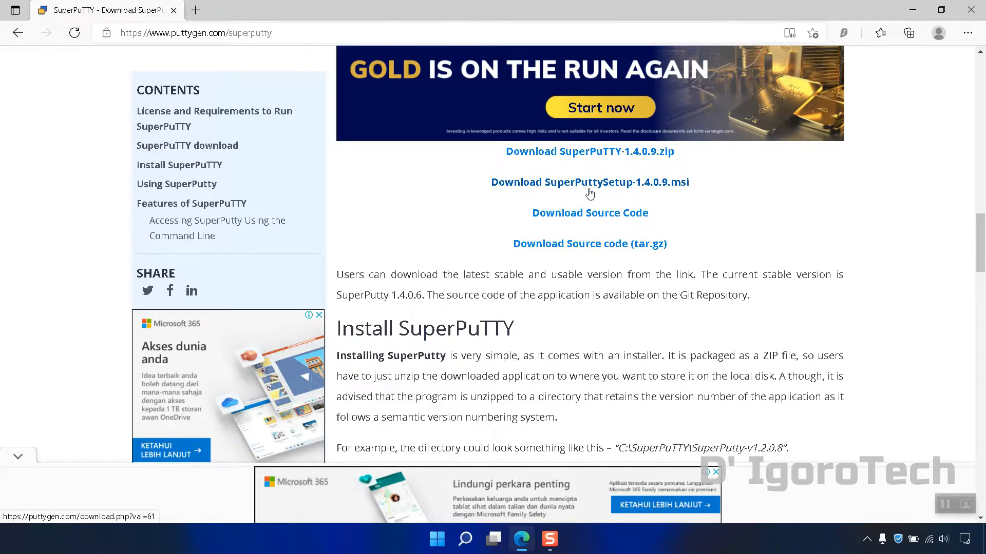
left_click(590, 183)
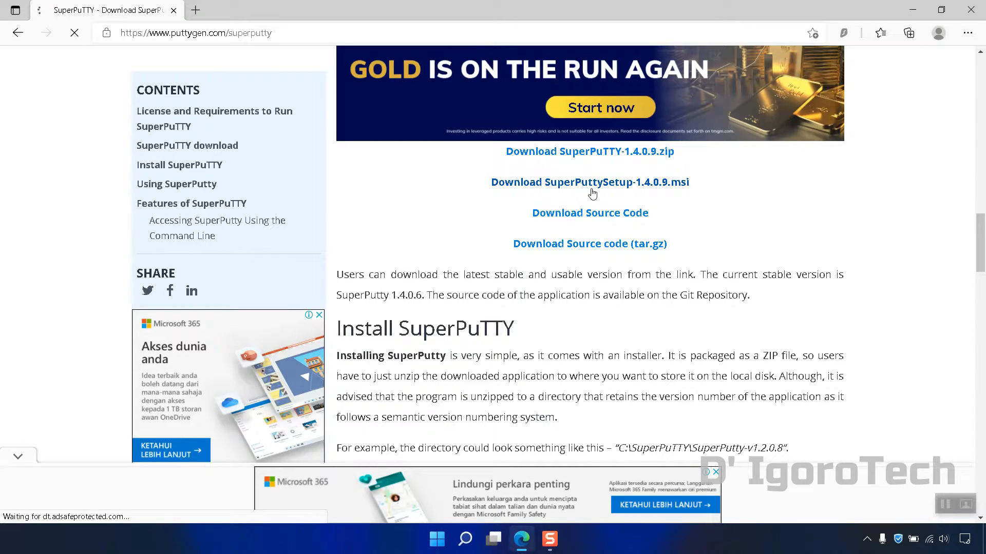
left_click(589, 182)
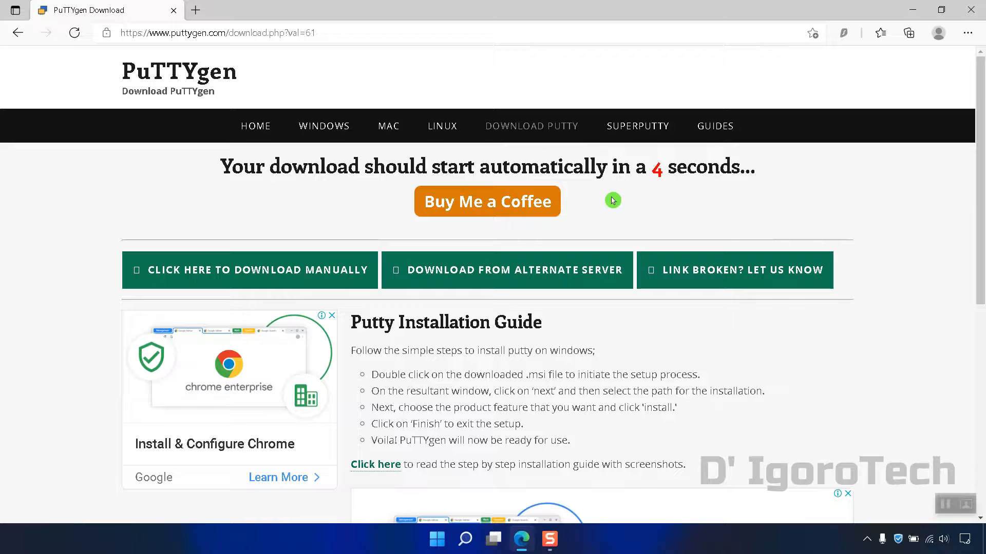
mouse_move(657, 184)
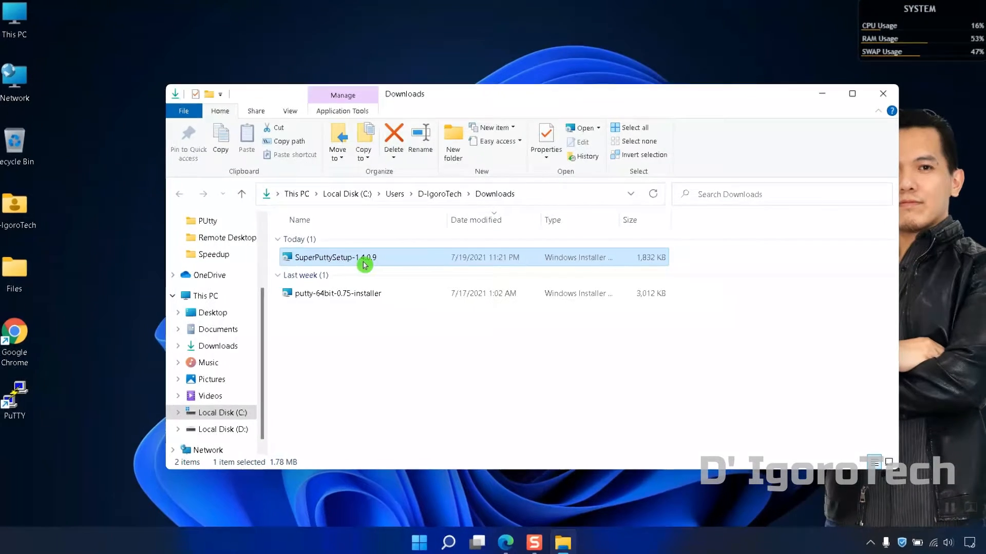
- Run the SuperPuTTY MSI, accept the license, install to the default folder and launch SuperPuTTY
double_click(335, 256)
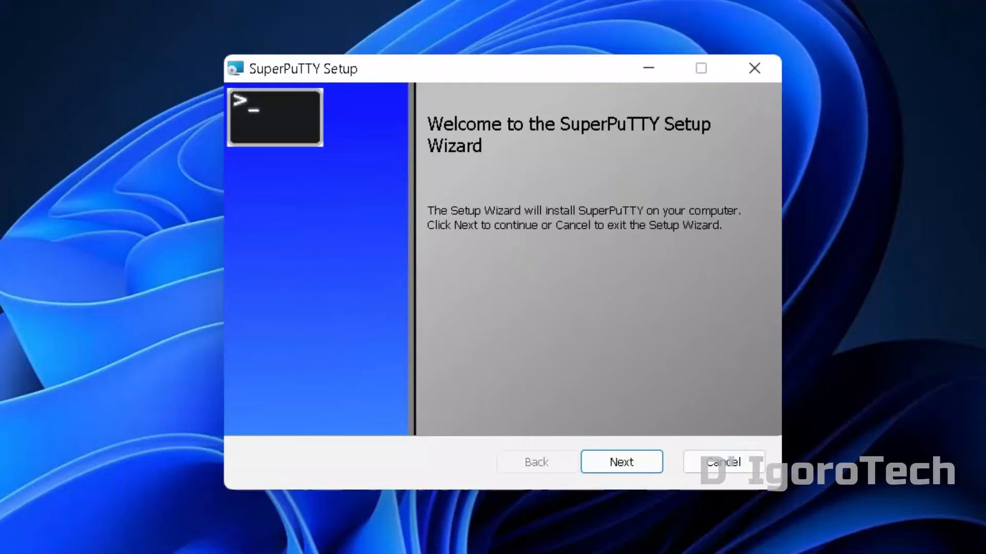
left_click(621, 461)
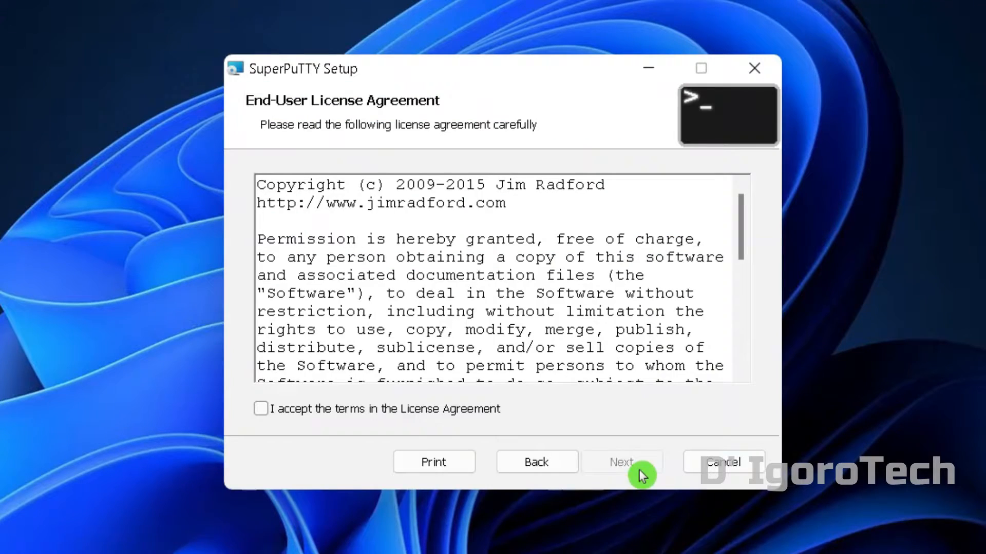
left_click(261, 409)
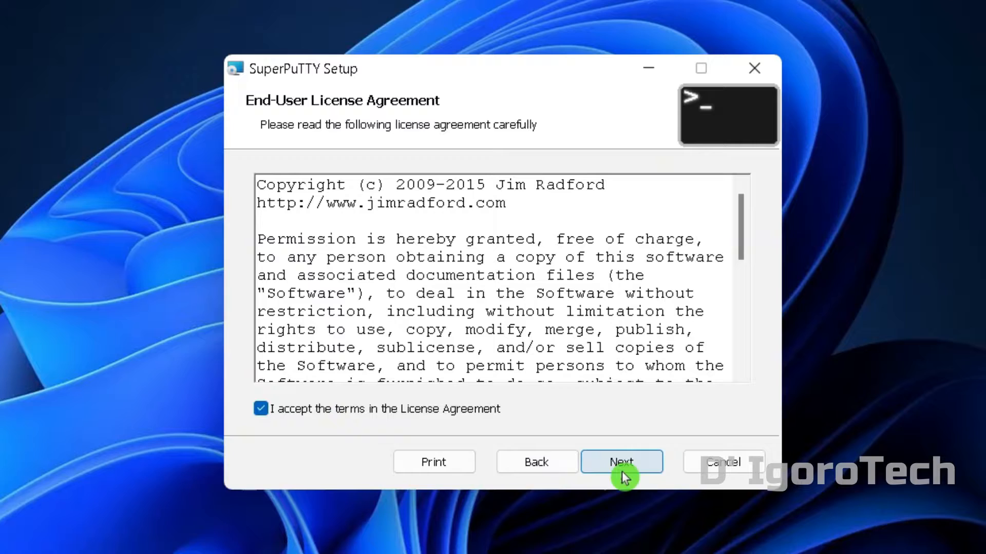
left_click(621, 462)
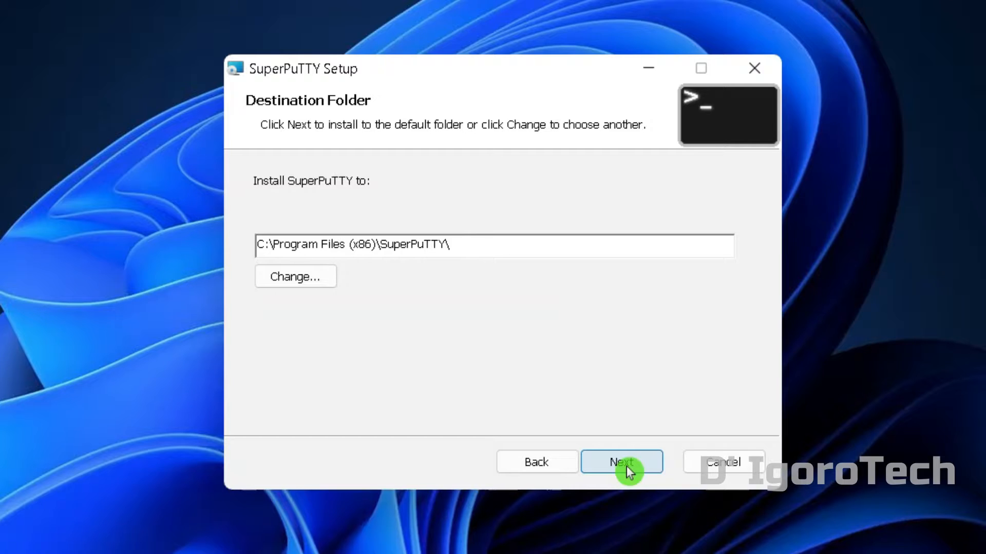
left_click(621, 462)
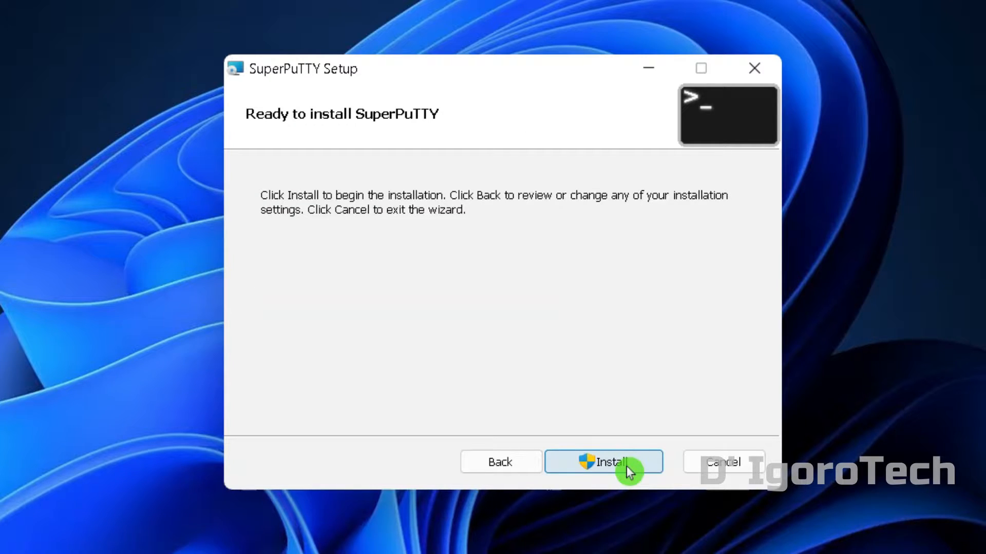
left_click(603, 462)
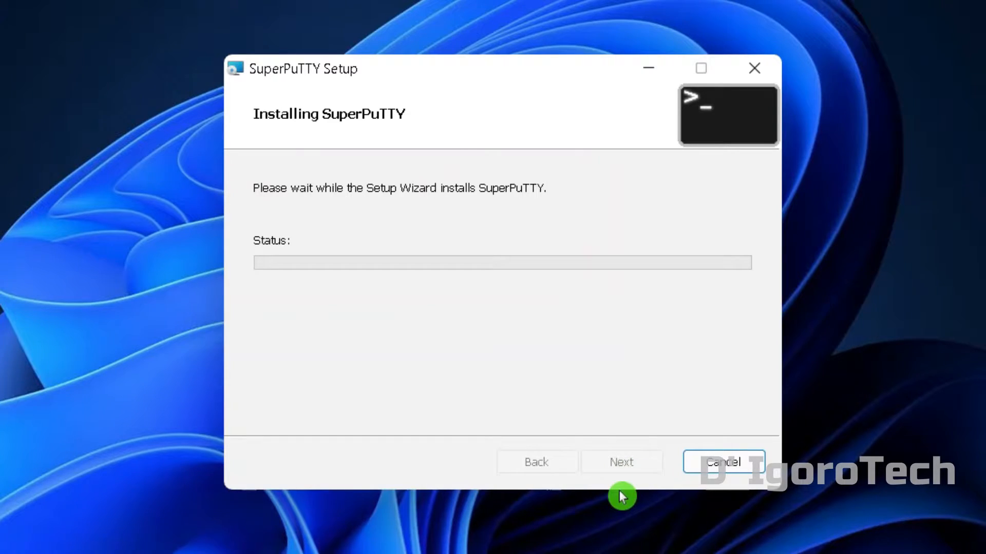
mouse_move(442, 470)
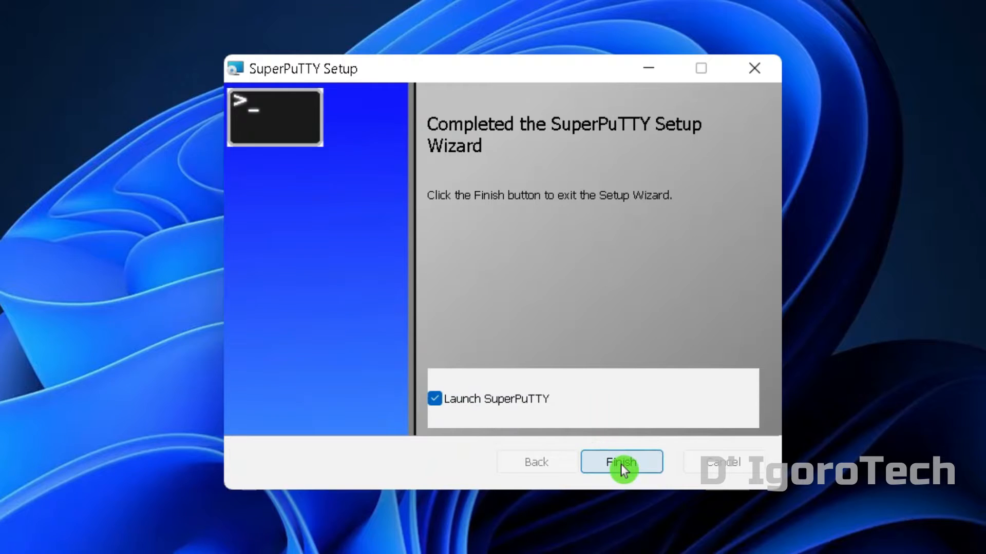
left_click(621, 462)
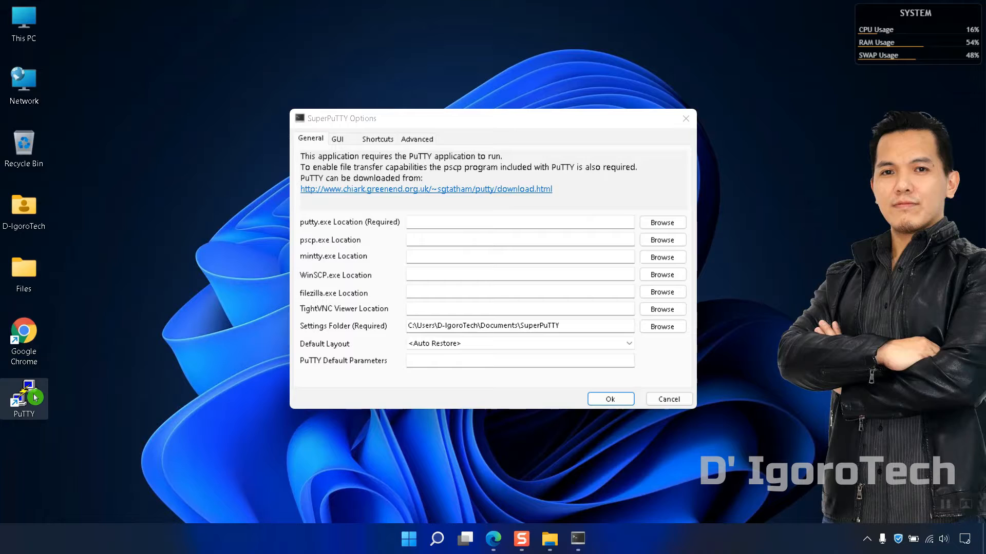
mouse_move(54, 391)
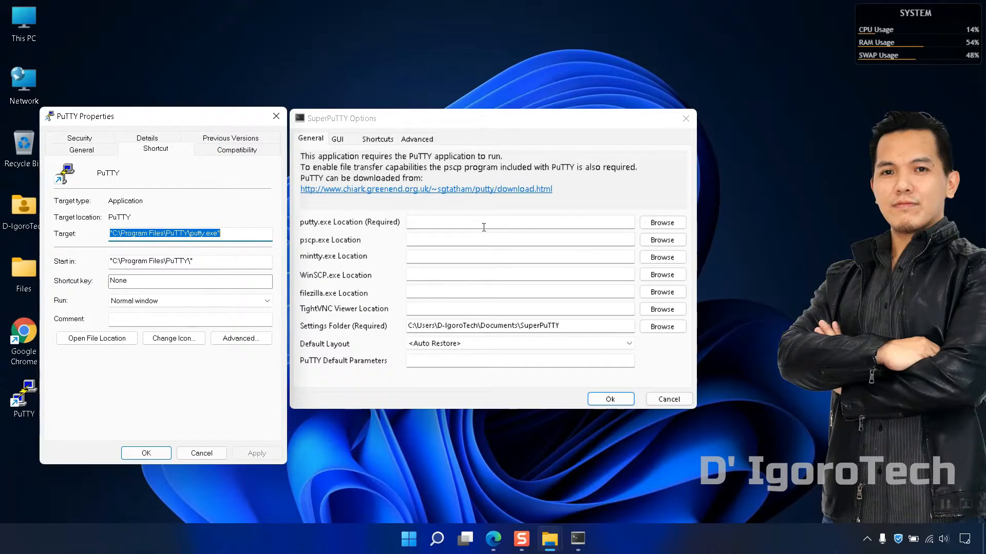
- Browse to C:\Program Files\PuTTY and select putty.exe as the required putty.exe location
left_click(661, 221)
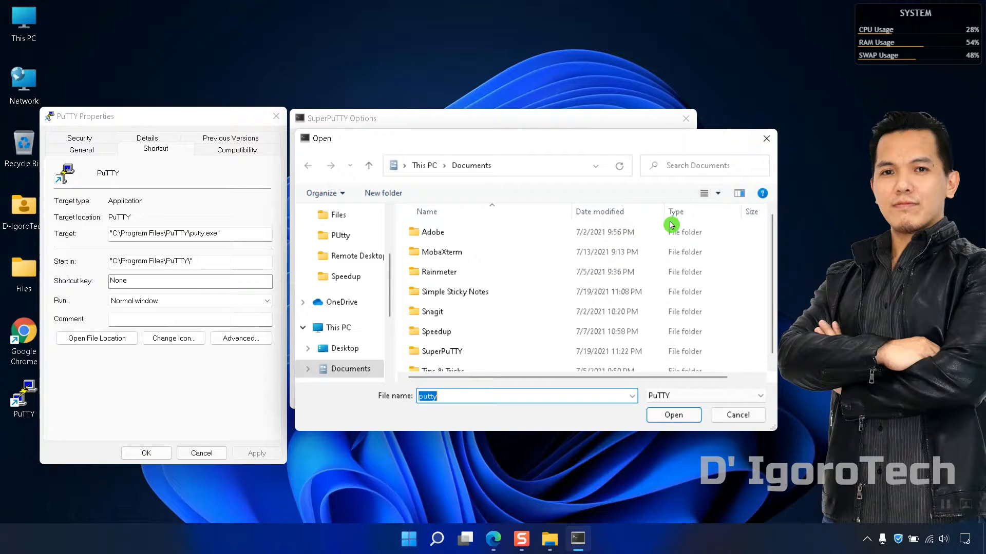
left_click(339, 328)
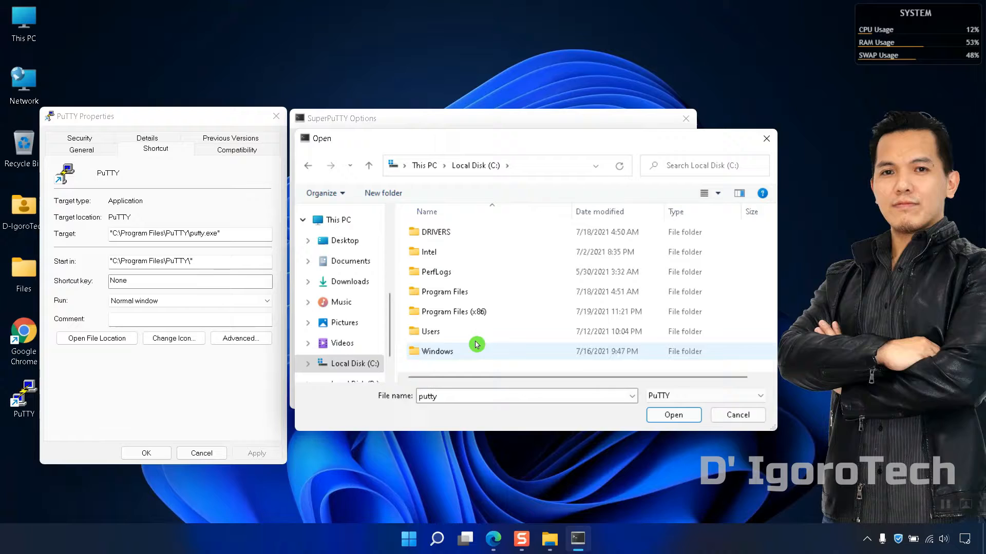
double_click(444, 290)
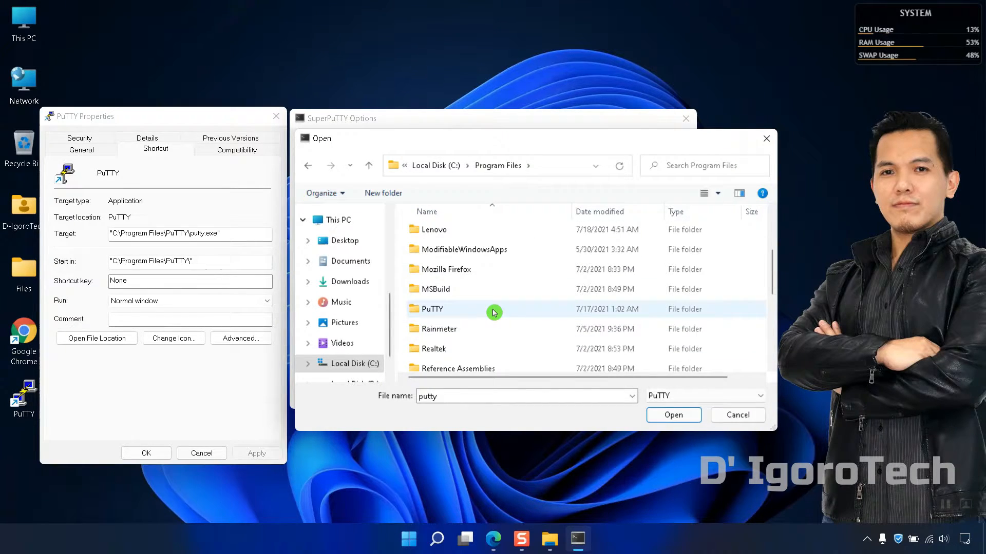
double_click(431, 309)
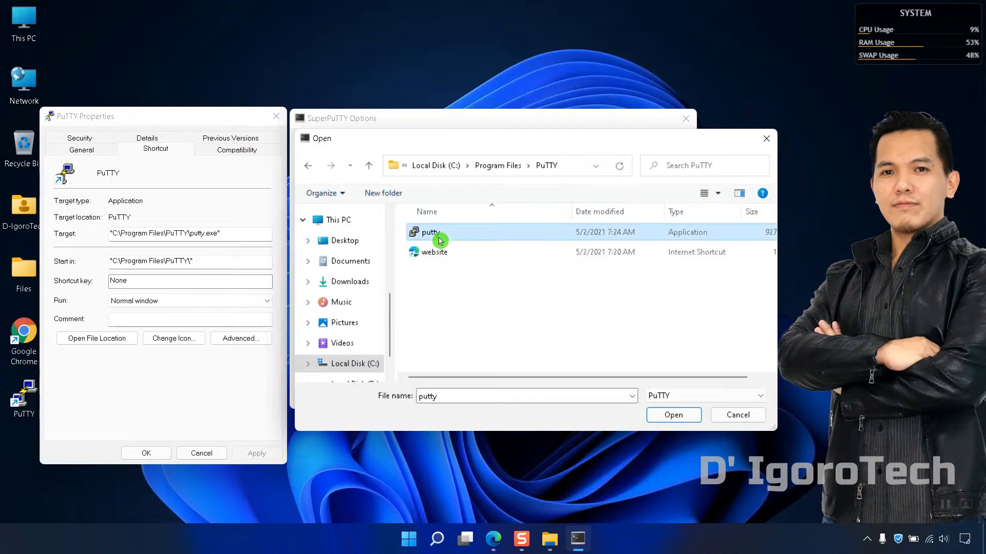
left_click(671, 415)
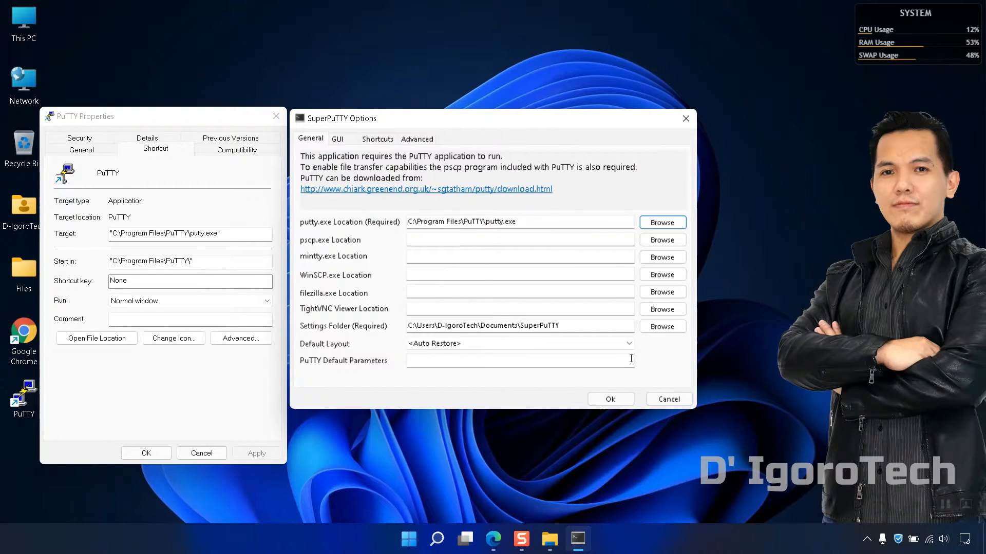
left_click(609, 399)
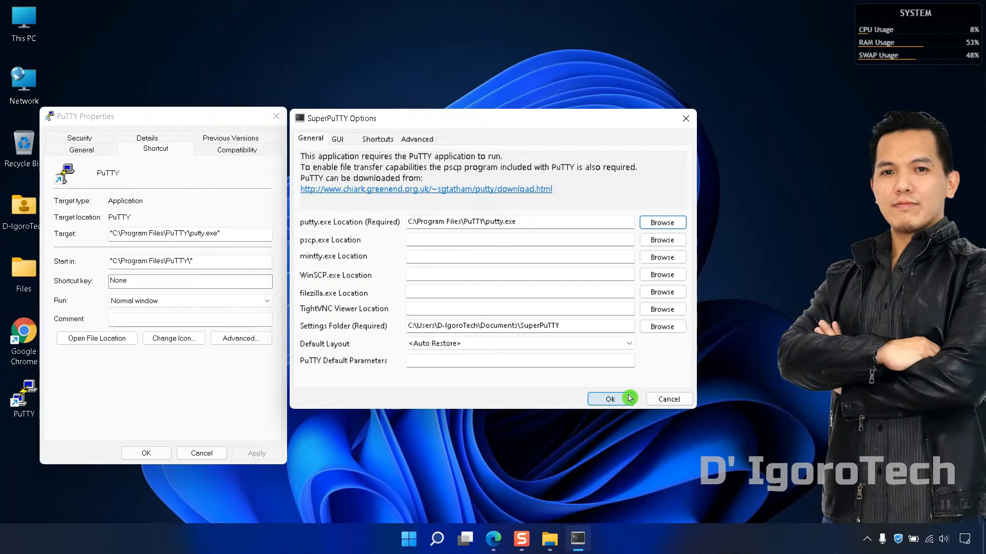
- Confirm the Options so SuperPuTTY's main window loads, then minimize it to the desktop
left_click(608, 398)
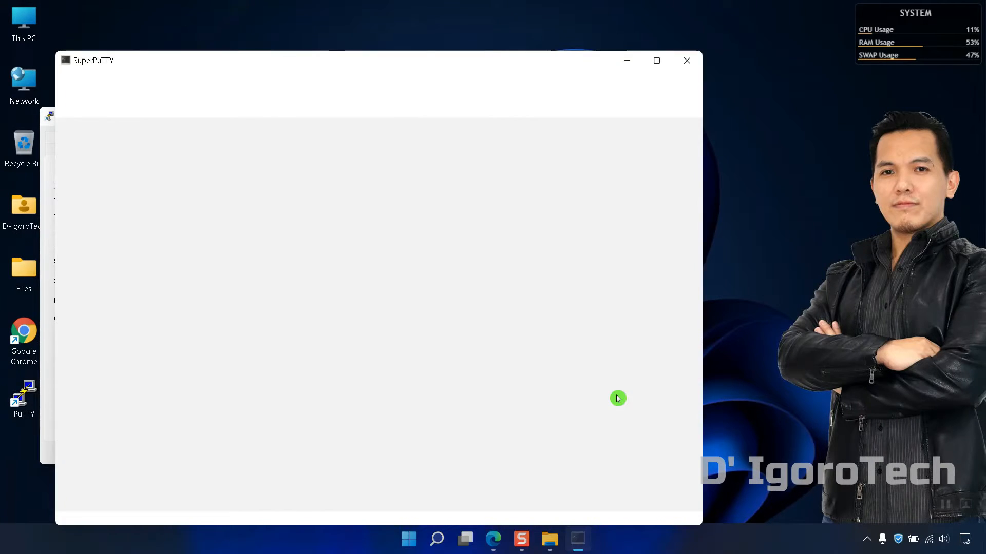
left_click(656, 61)
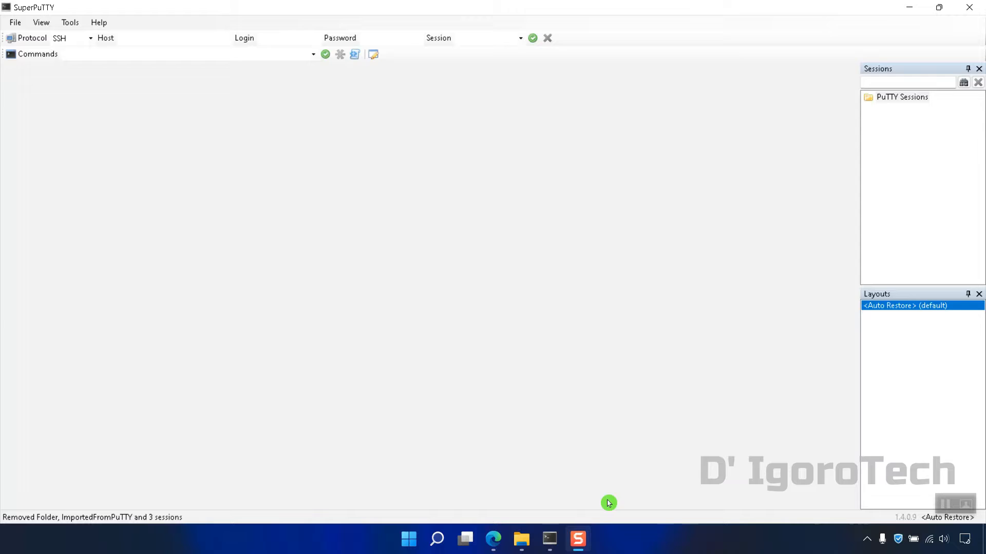
left_click(548, 539)
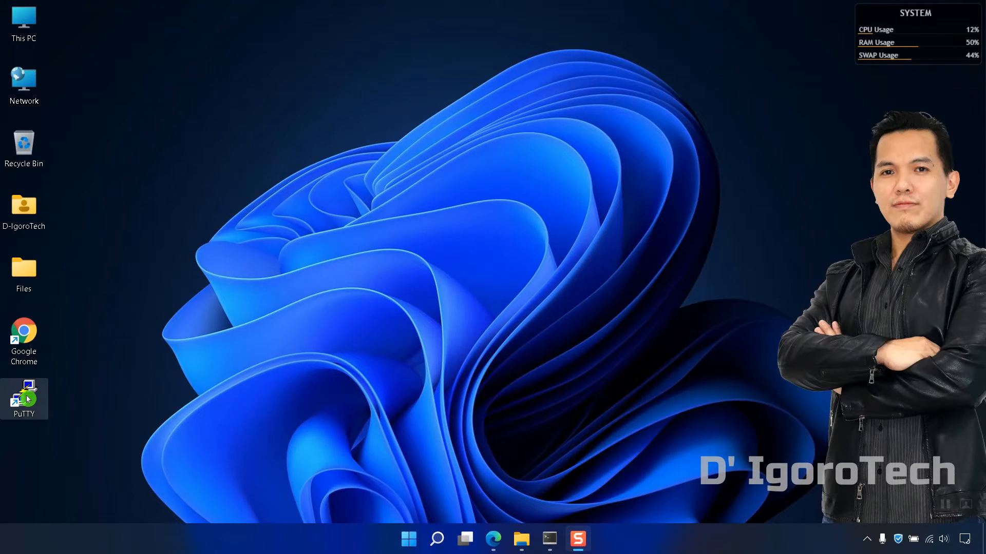
- Check PuTTY's saved sessions again, cancel, and return to SuperPuTTY's empty PuTTY Sessions folder
double_click(24, 399)
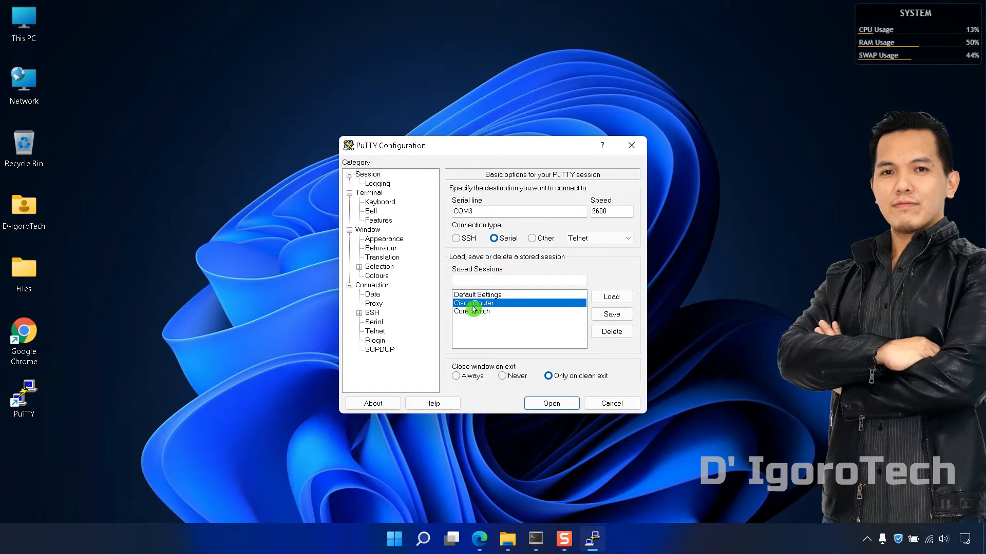
left_click(610, 403)
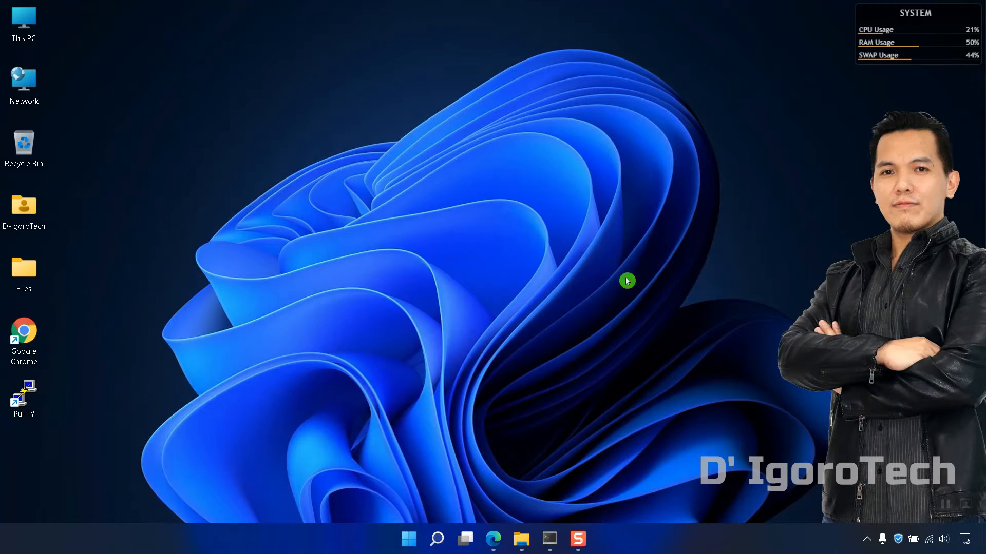
left_click(547, 539)
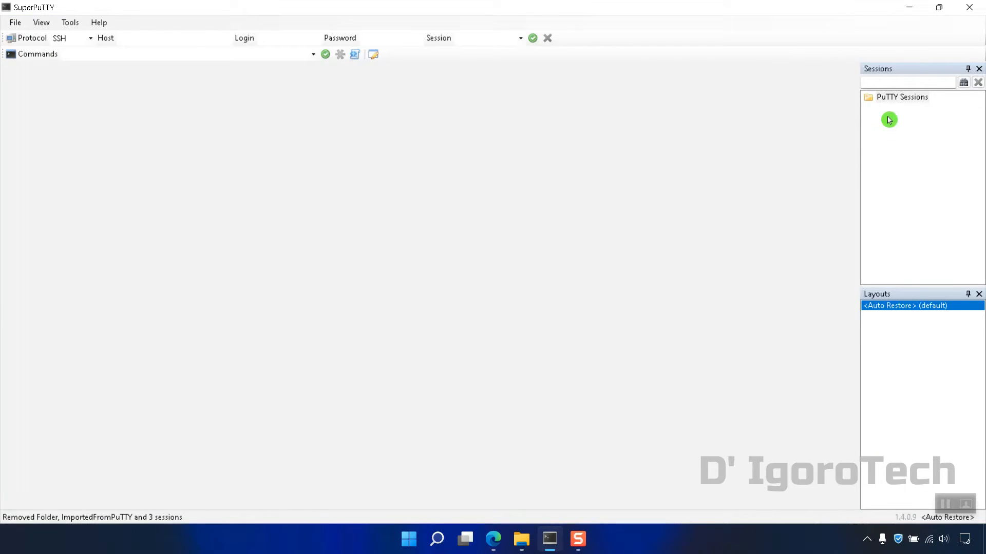
left_click(901, 97)
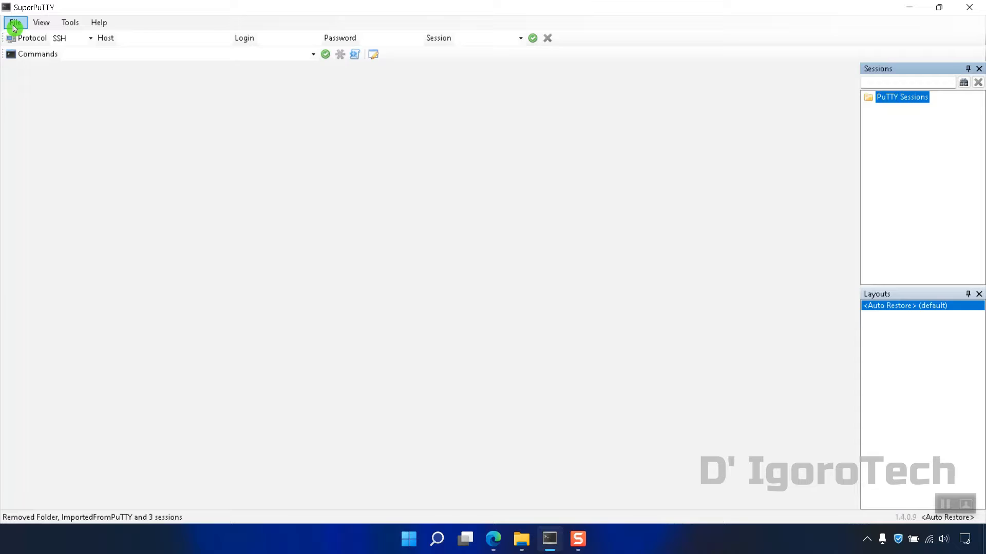
- Import sessions from PuTTY settings and expand ImportedFromPuTTY to show Cisco Router, Core Switch and Default Settings
left_click(14, 21)
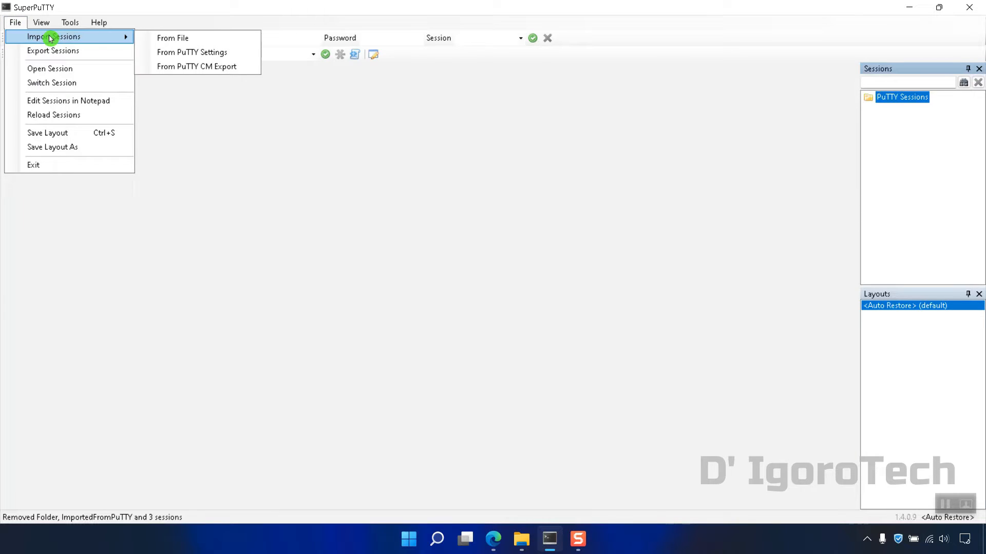
mouse_move(192, 52)
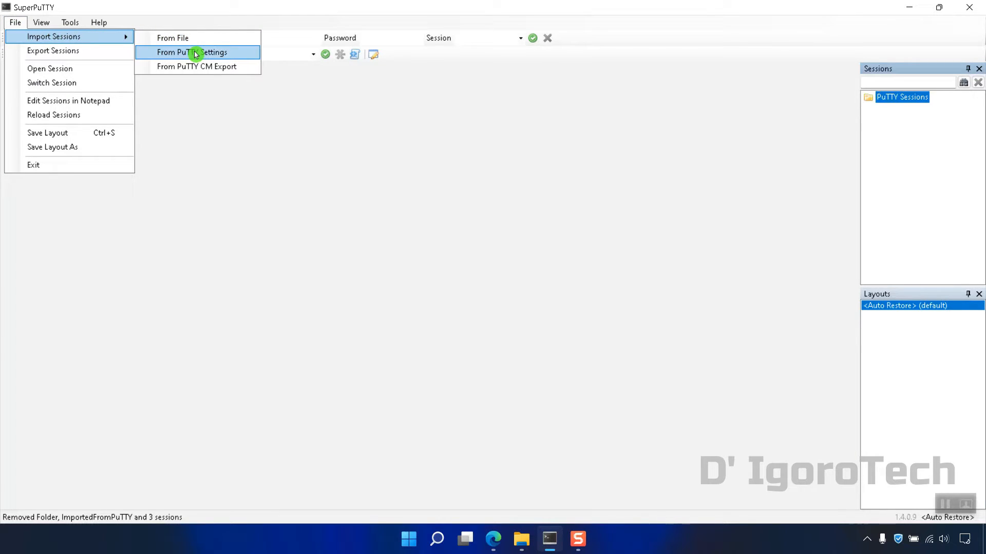
left_click(197, 53)
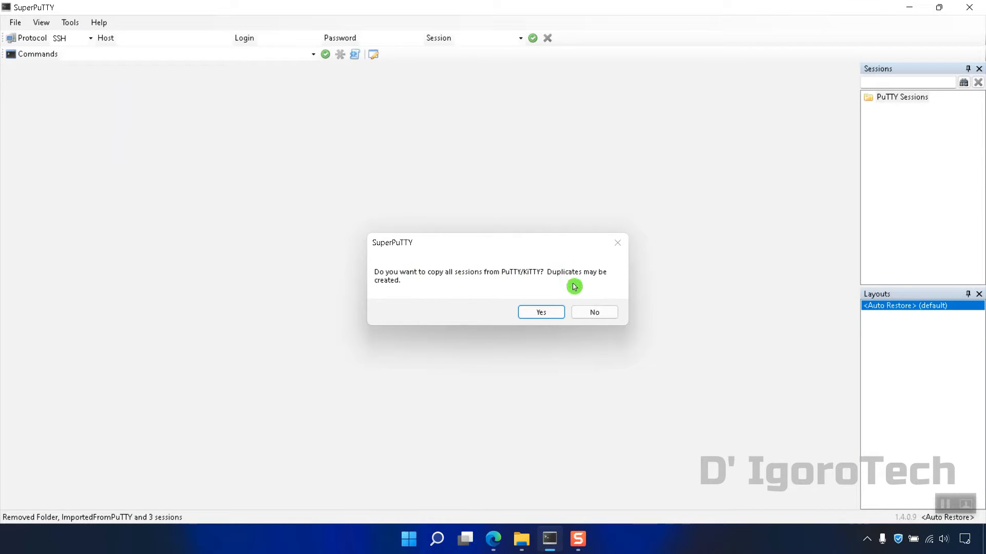
left_click(592, 312)
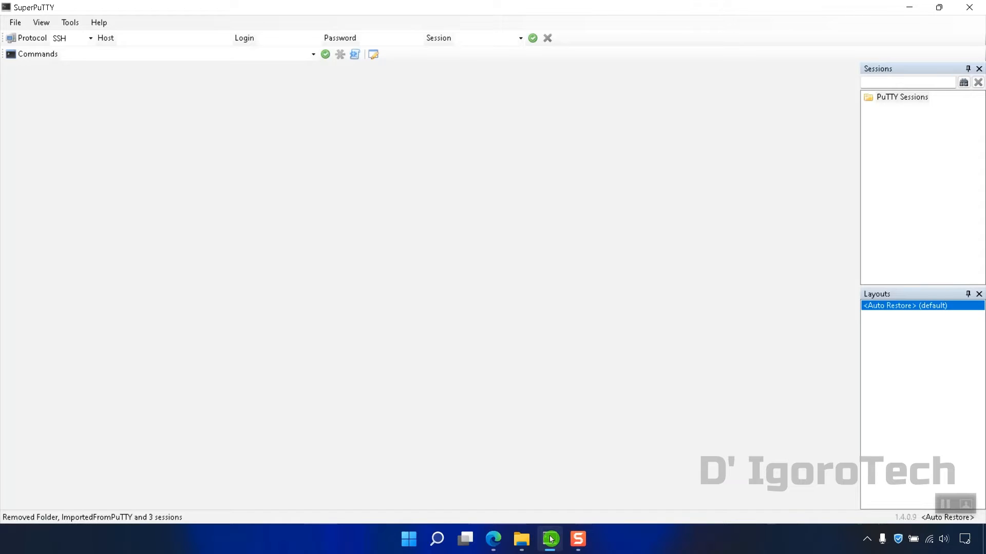
left_click(901, 96)
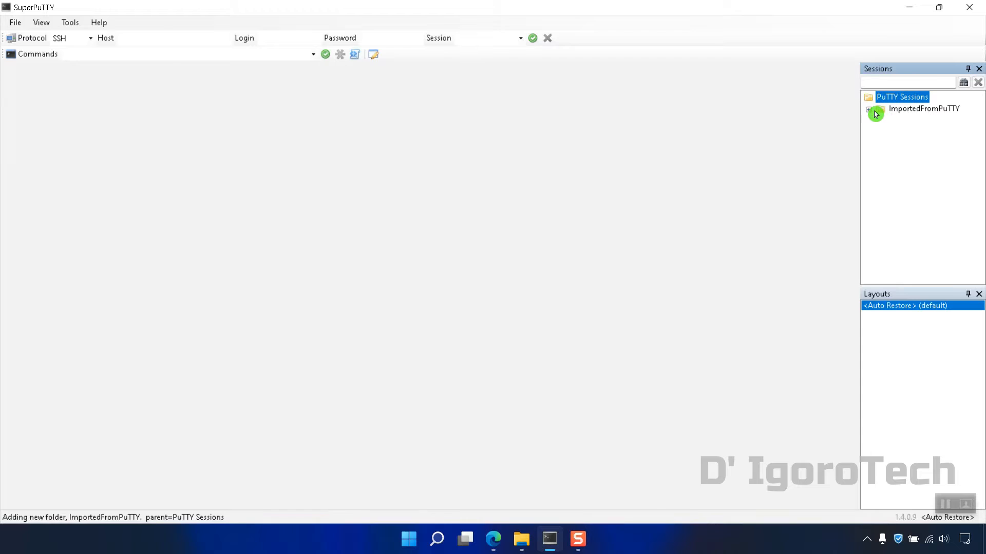
left_click(869, 109)
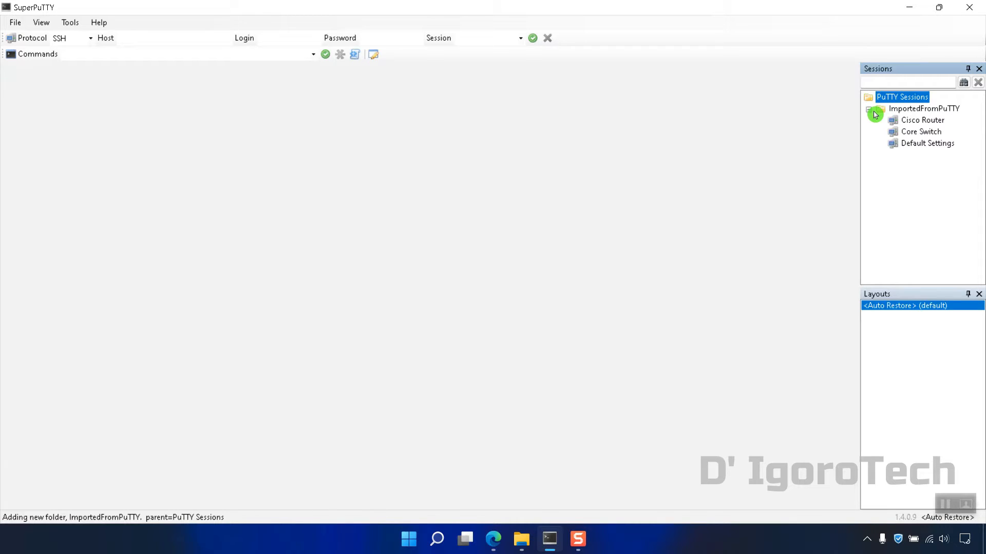
left_click(922, 121)
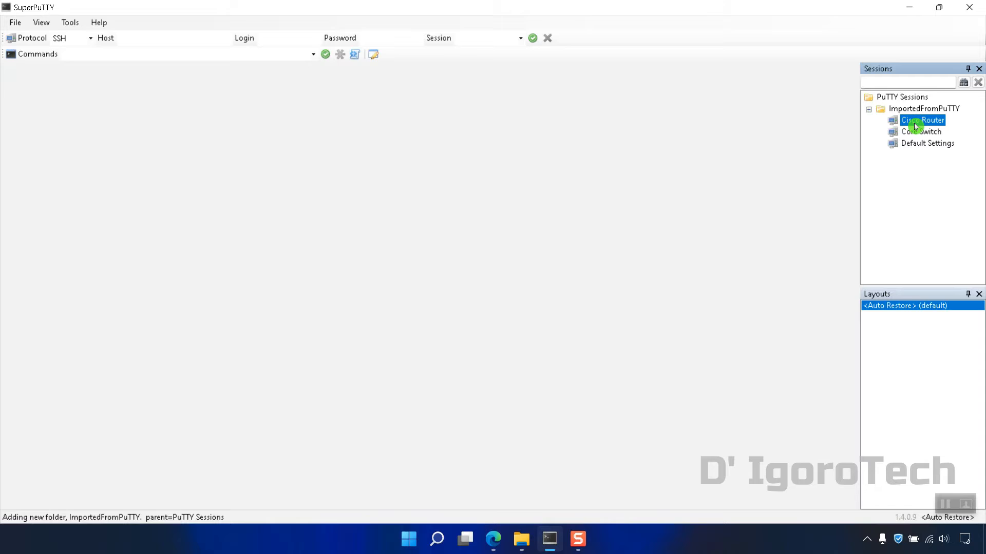
- Open the Cisco Router session in a tab, then close that tab
double_click(922, 121)
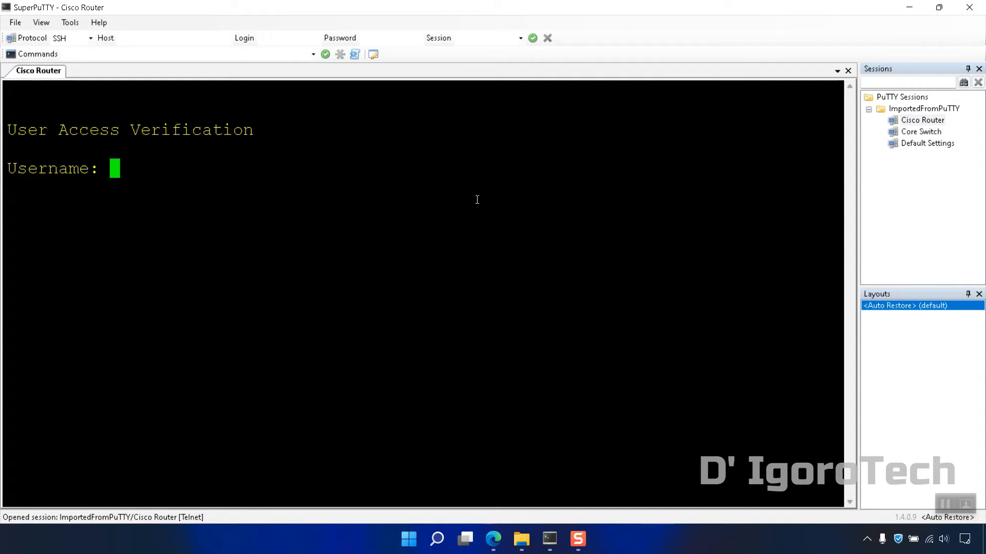
mouse_move(310, 262)
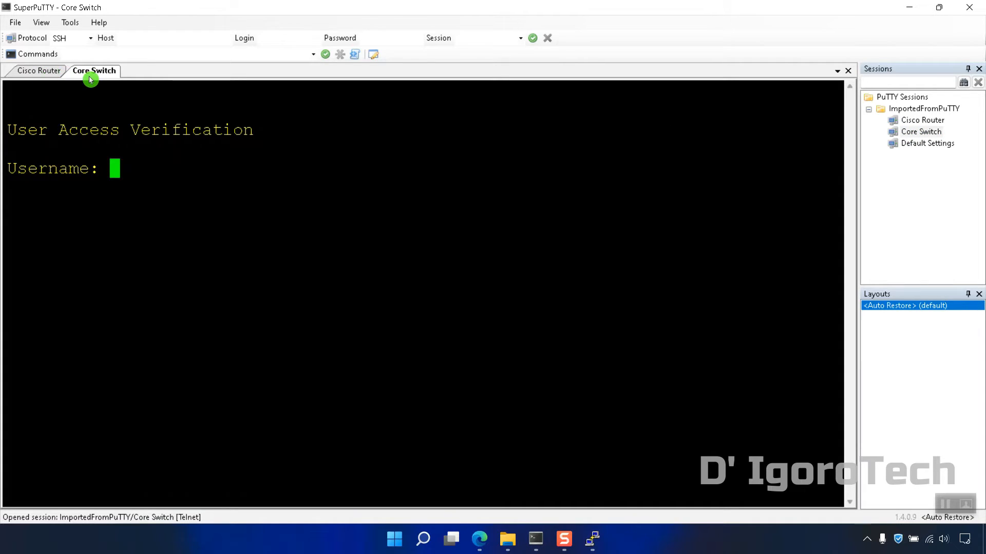
mouse_move(130, 78)
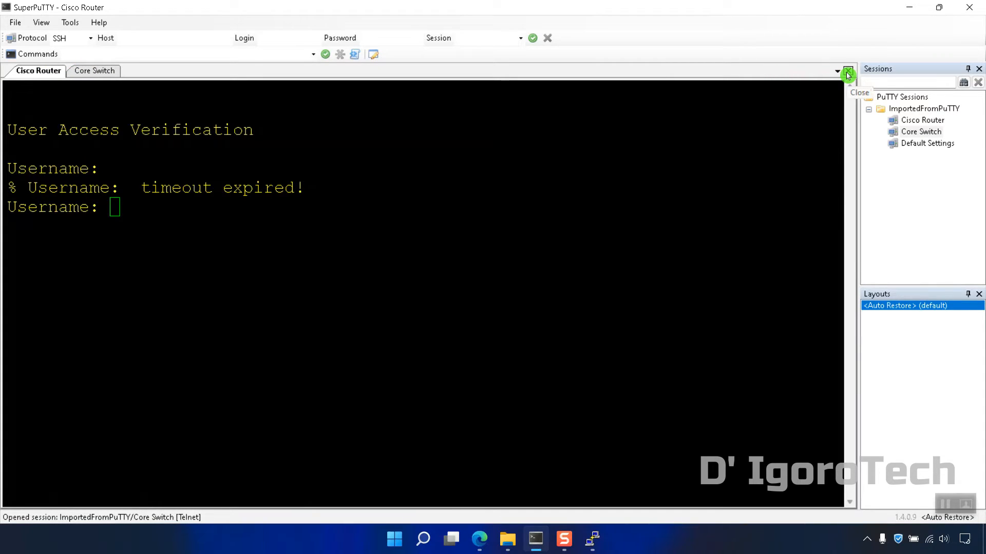
left_click(847, 71)
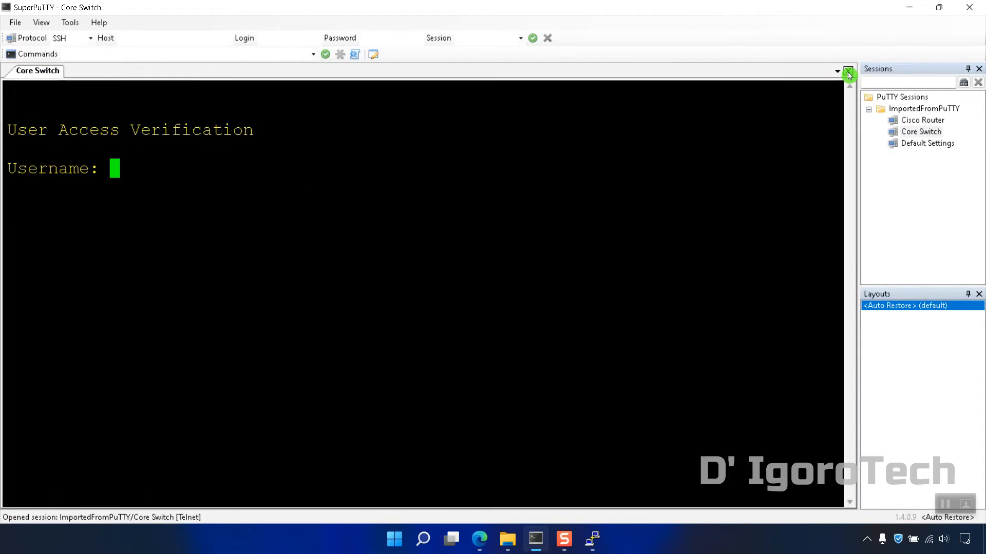
- Close the Core Switch tab and enter a new Telnet connection to 10.10.10.10 with a login in the toolbar
left_click(848, 70)
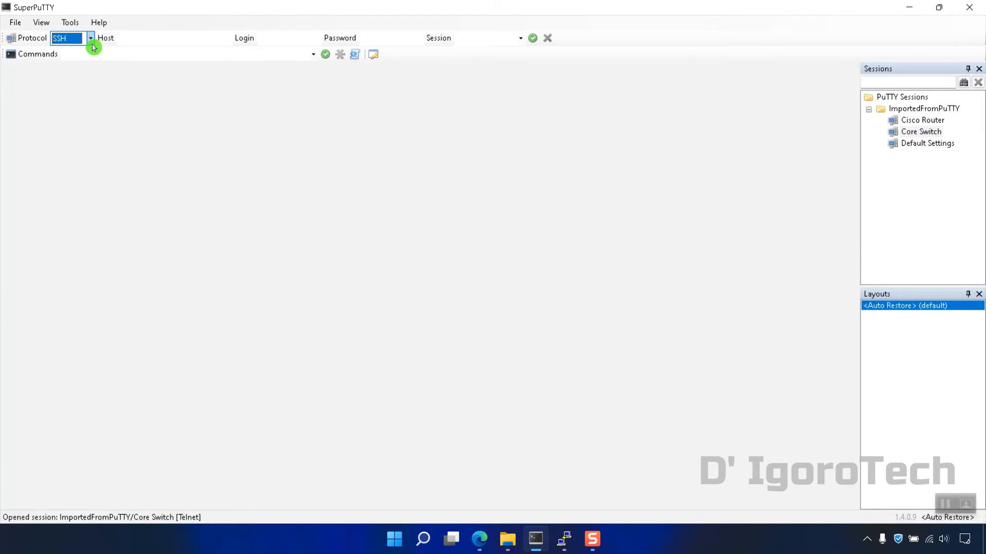
left_click(90, 38)
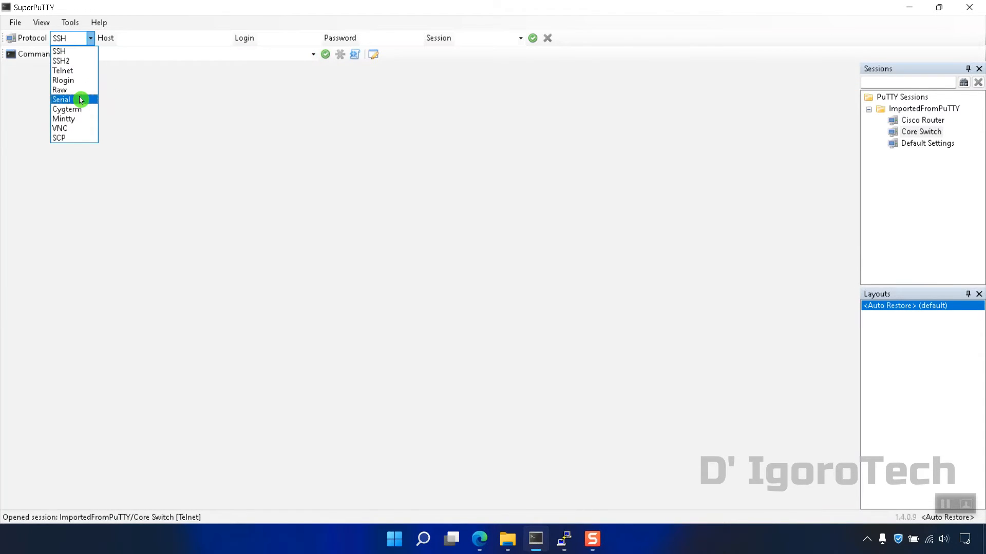
mouse_move(82, 70)
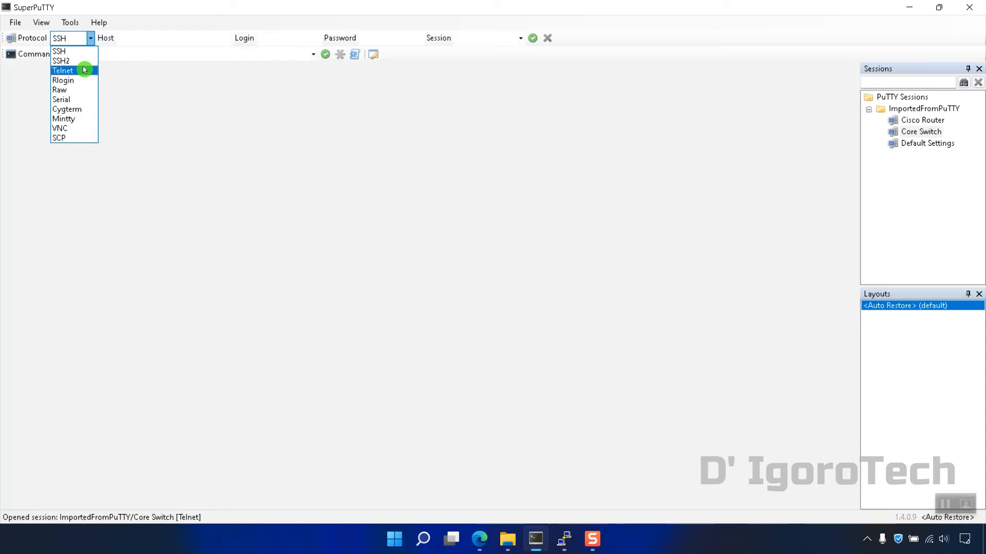
left_click(62, 70)
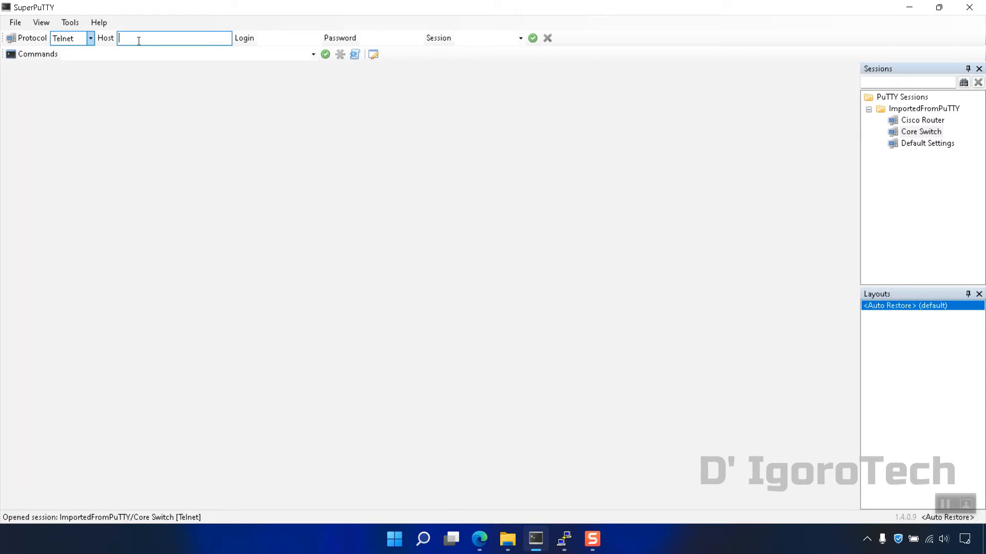
type("10.10.10.10")
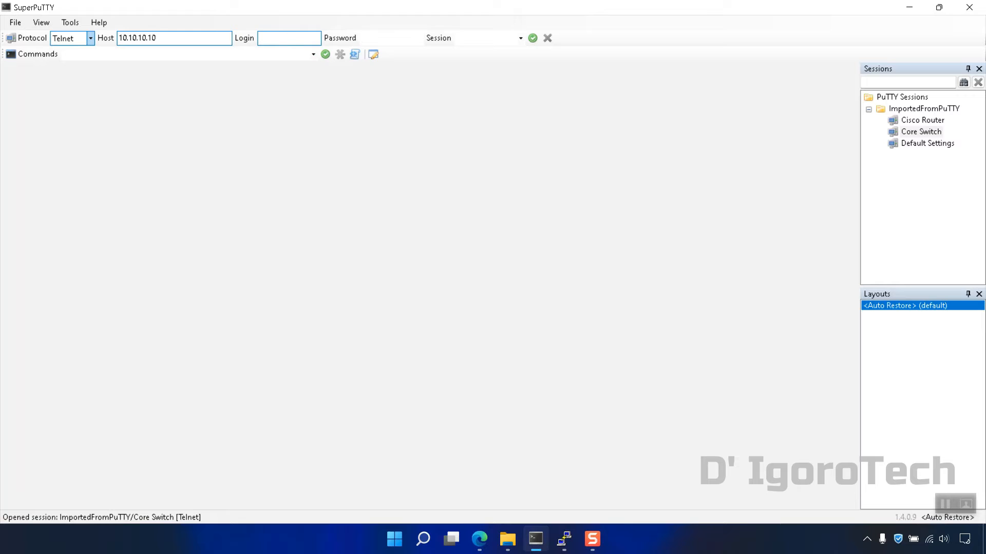
type("***")
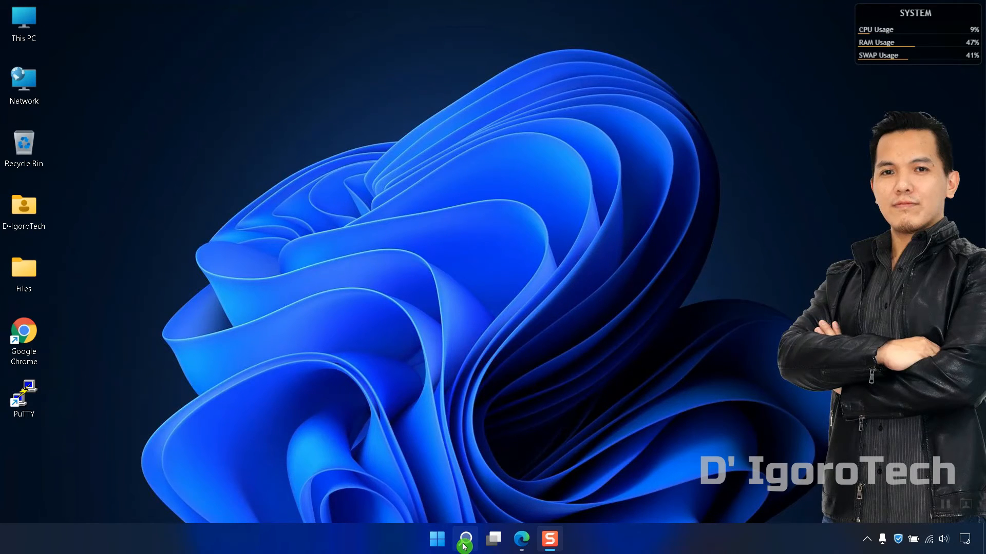
- Search Windows for SuperPuTTY and open the file location of its Start menu shortcut
left_click(464, 539)
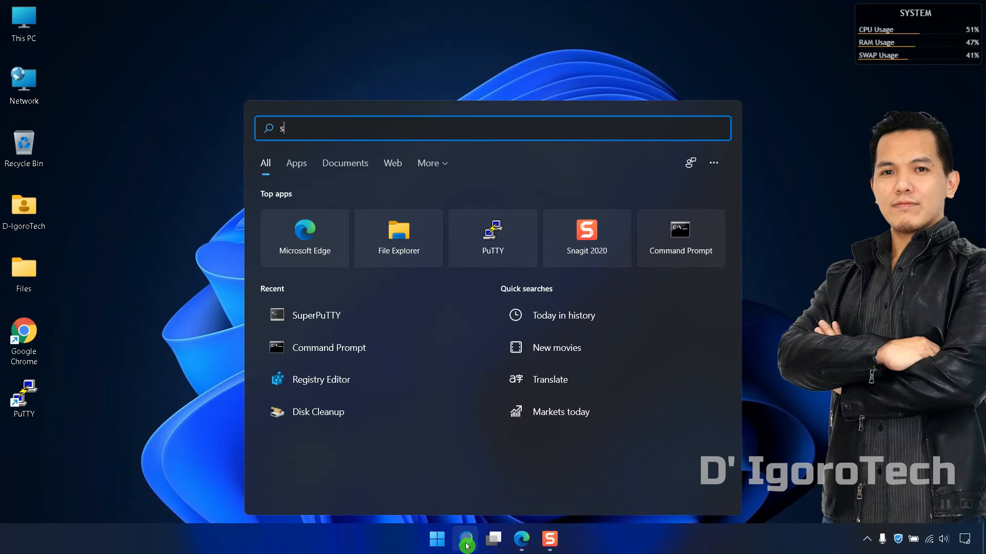
type("uperPuTTY")
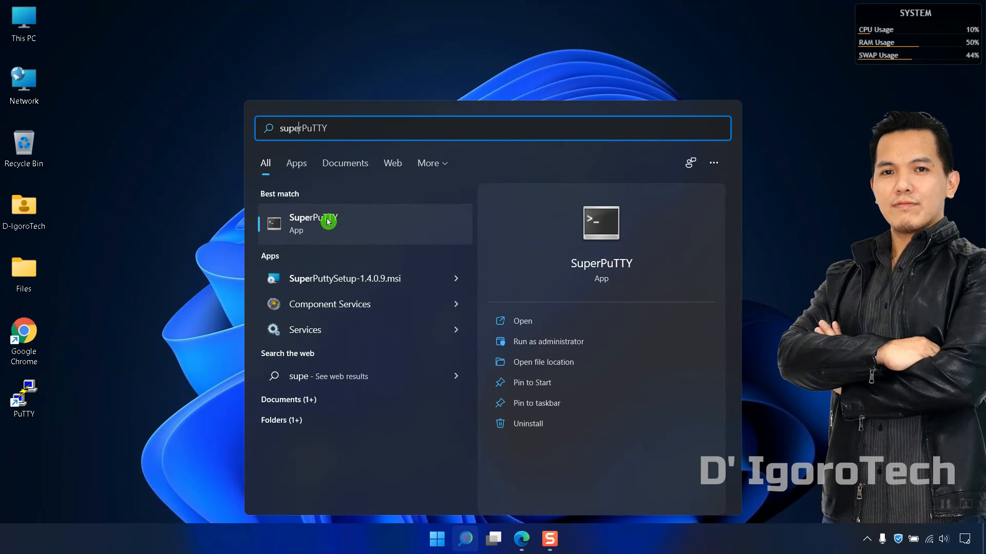
right_click(312, 222)
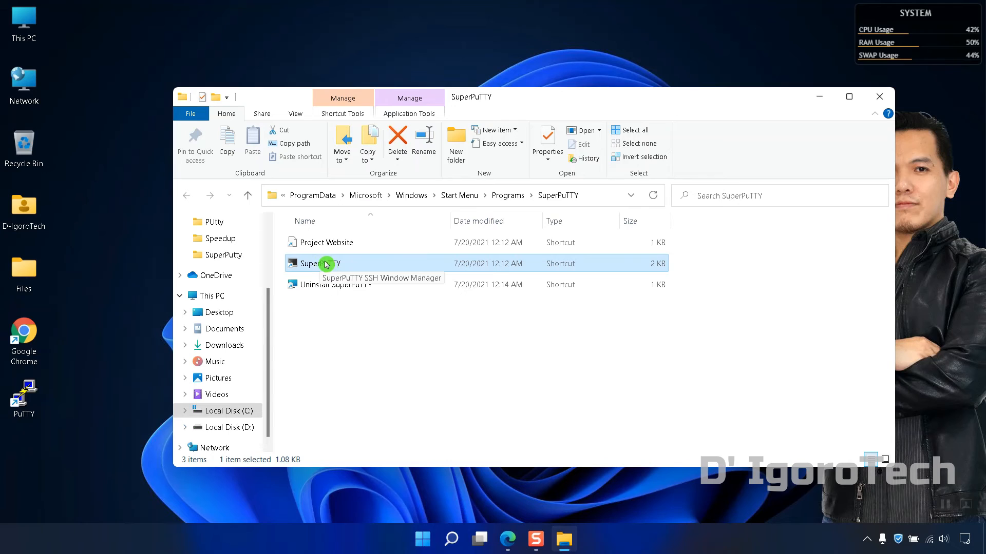
- Show the context menu for the SuperPuTTY shortcut in the programs folder
right_click(314, 263)
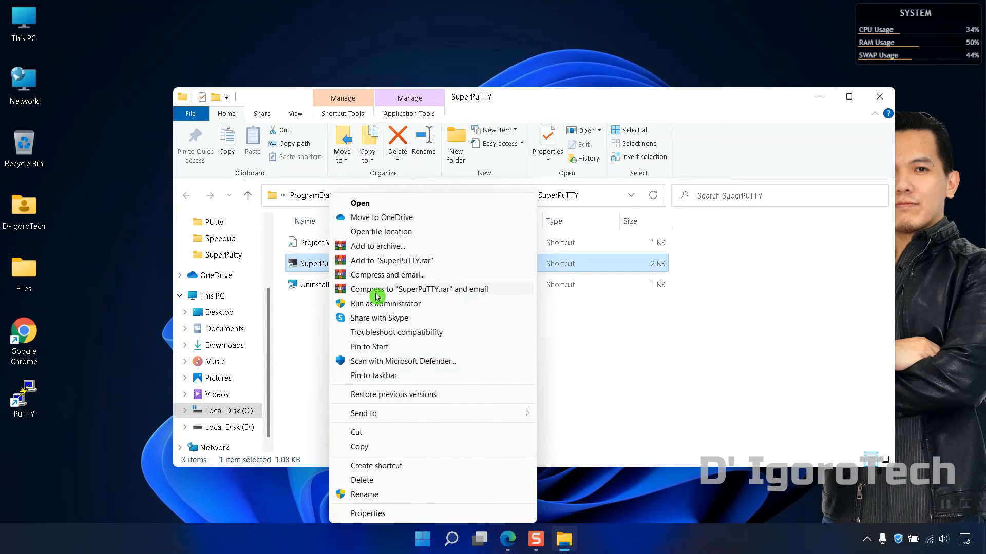